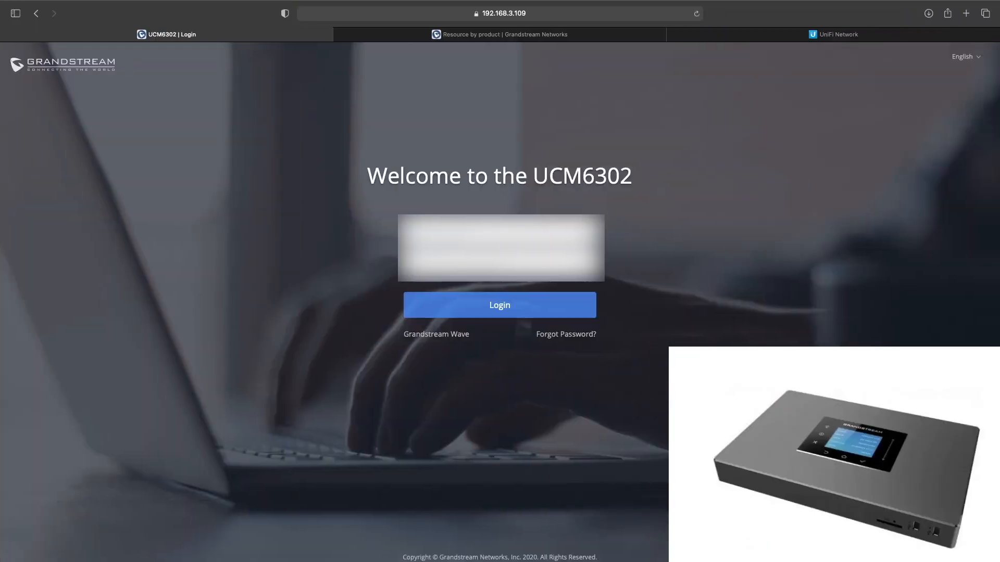
- Sign in with the saved credentials and reach the System Status dashboard
left_click(500, 261)
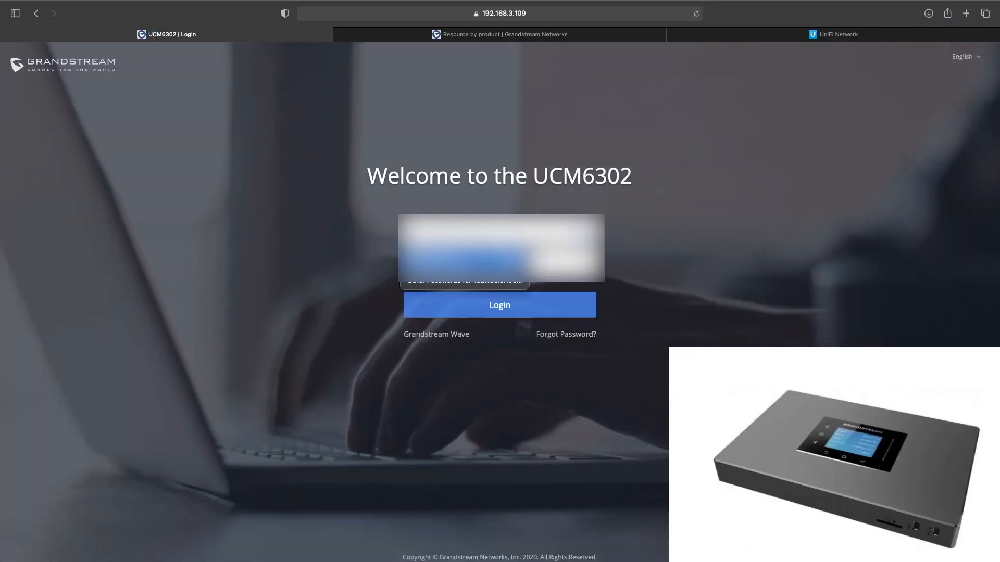
left_click(499, 305)
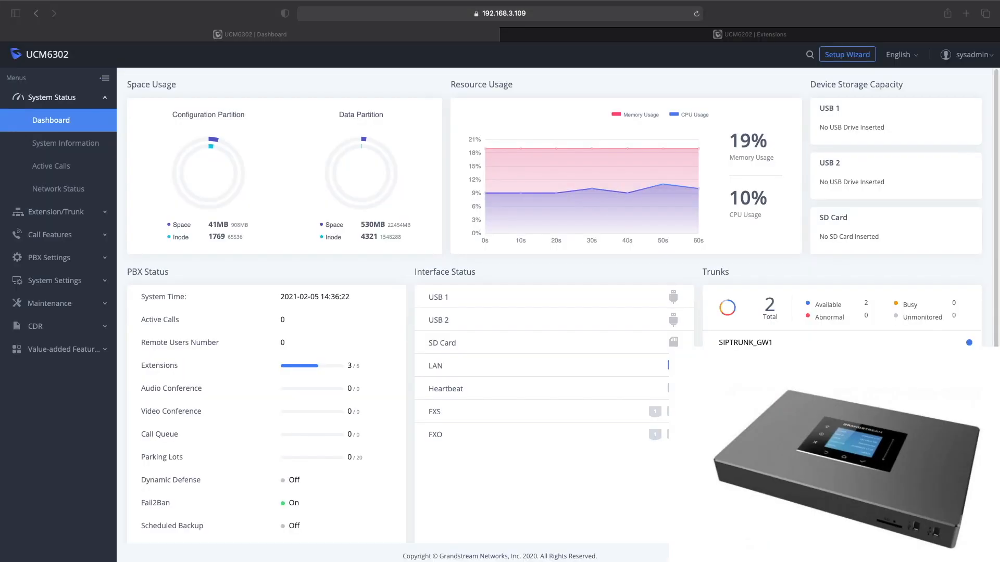
mouse_move(266, 316)
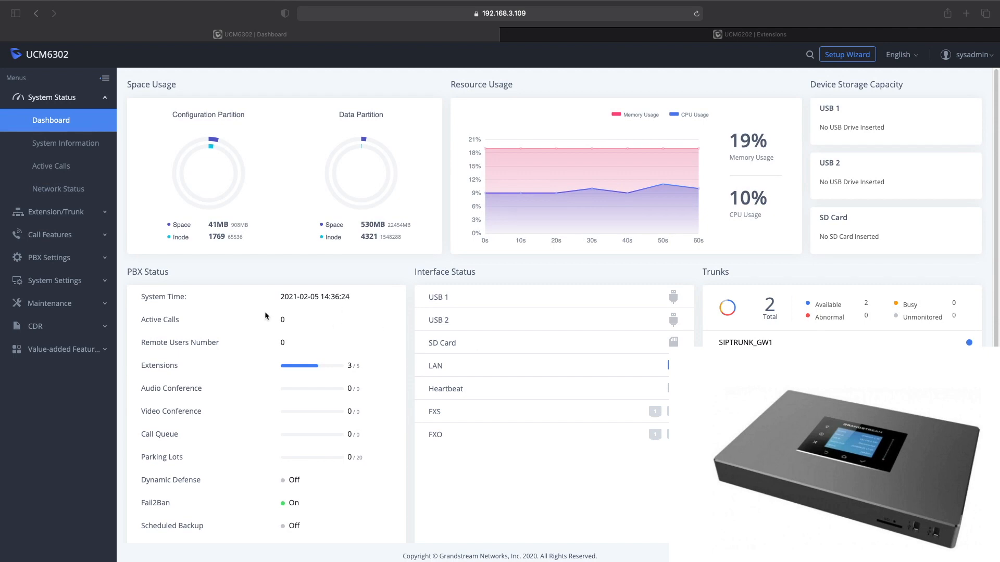
mouse_move(56, 169)
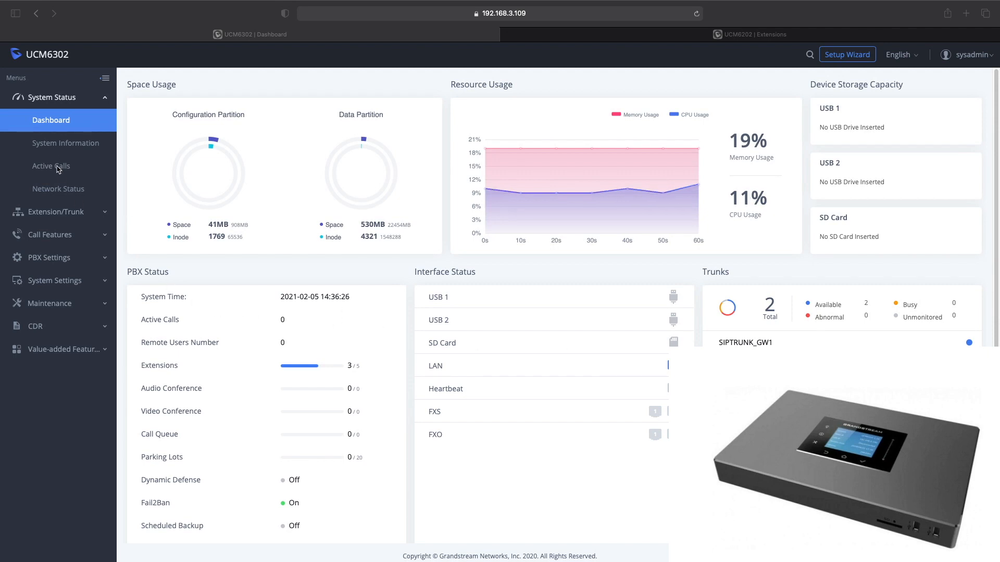
mouse_move(52, 234)
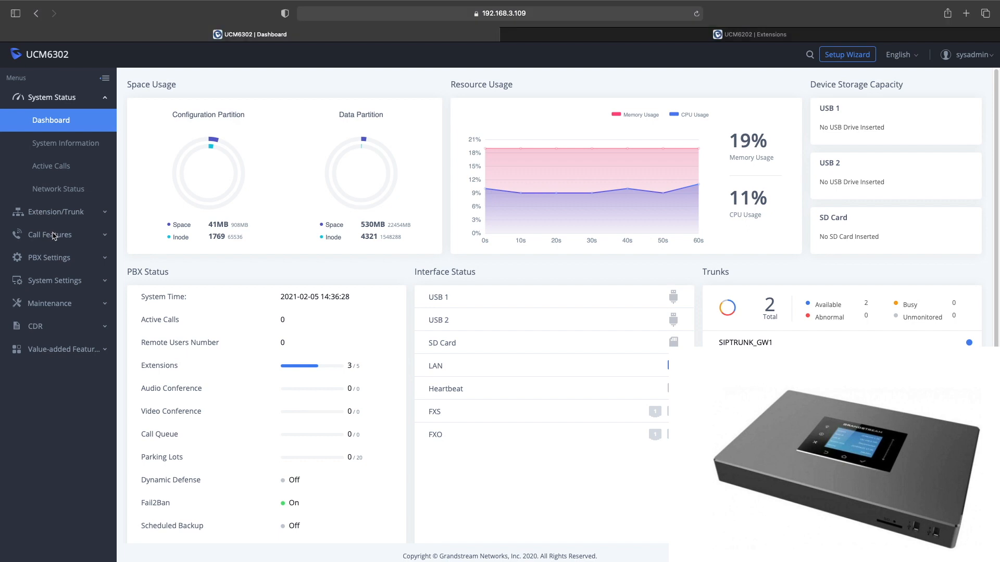
- Reach the Voicemail settings page under Call Features, showing the 60-second greeting default
left_click(48, 234)
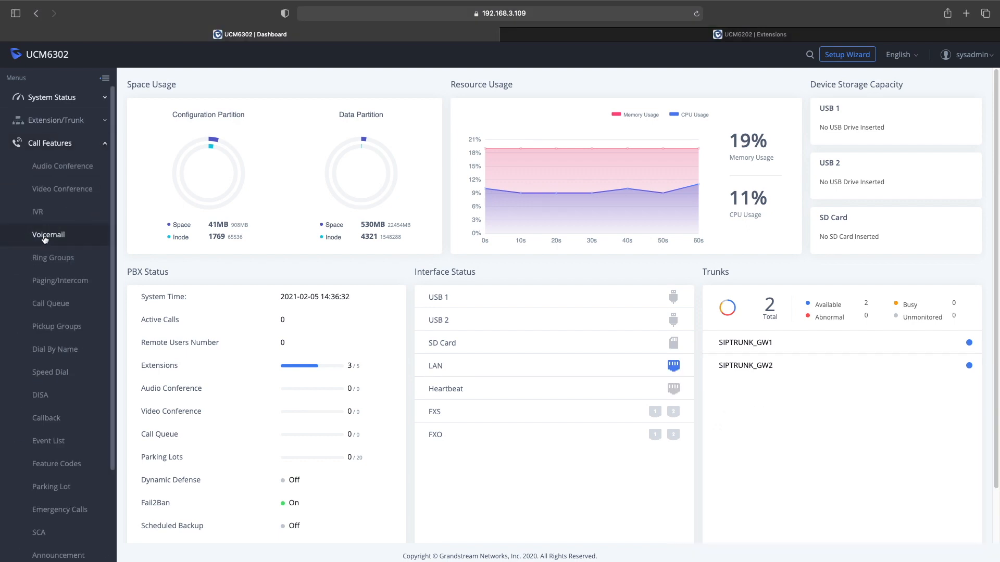
left_click(48, 235)
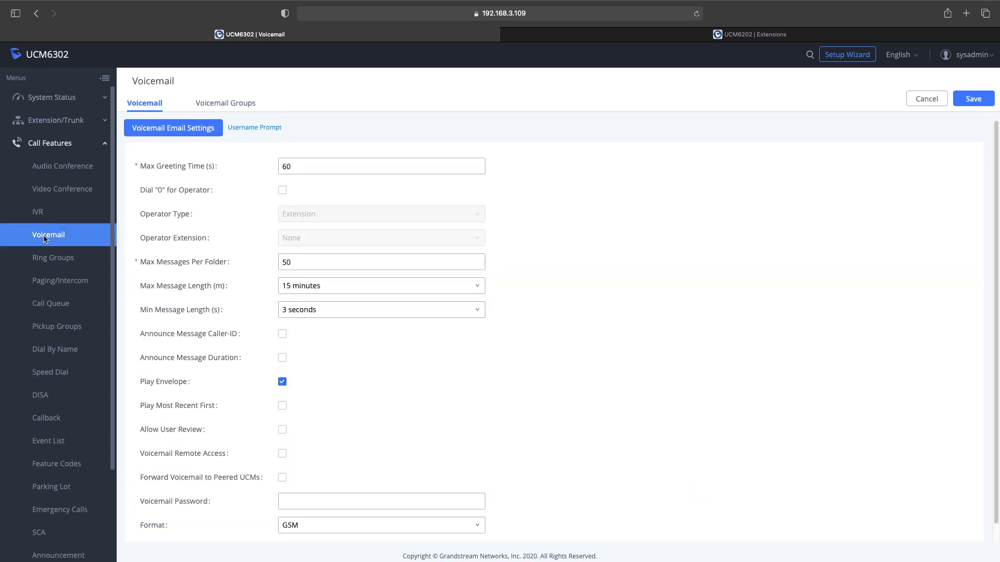
mouse_move(309, 217)
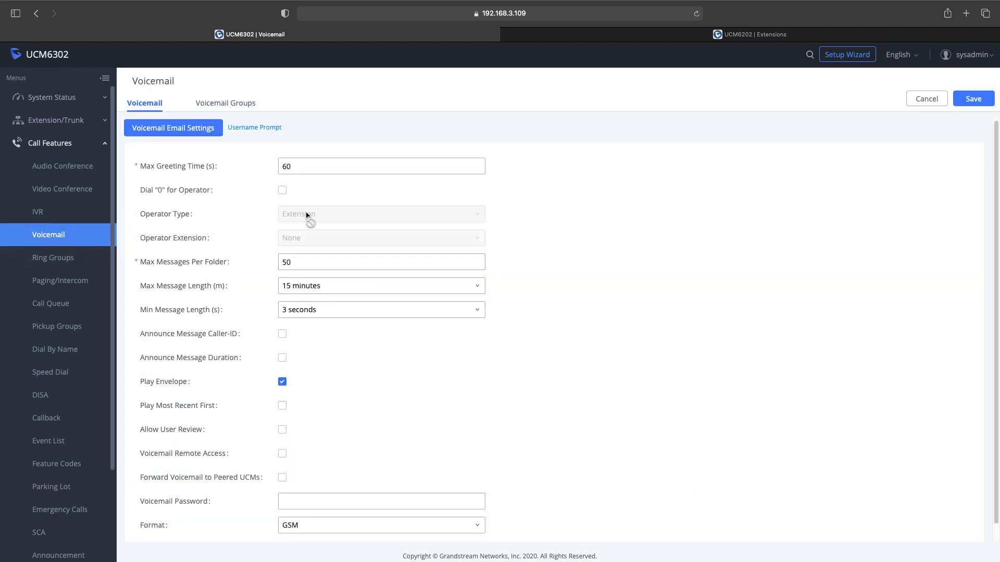
mouse_move(369, 371)
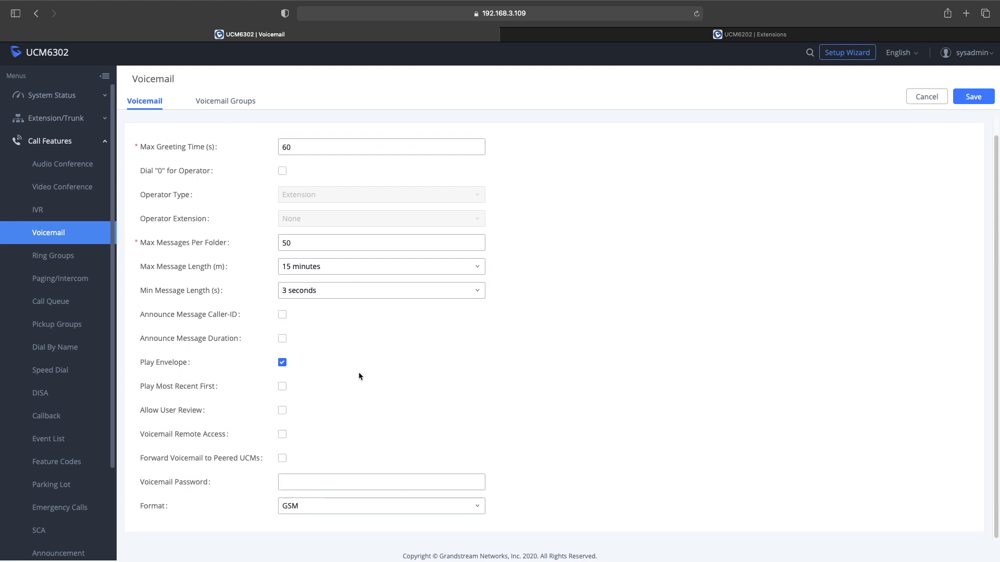
left_click(144, 101)
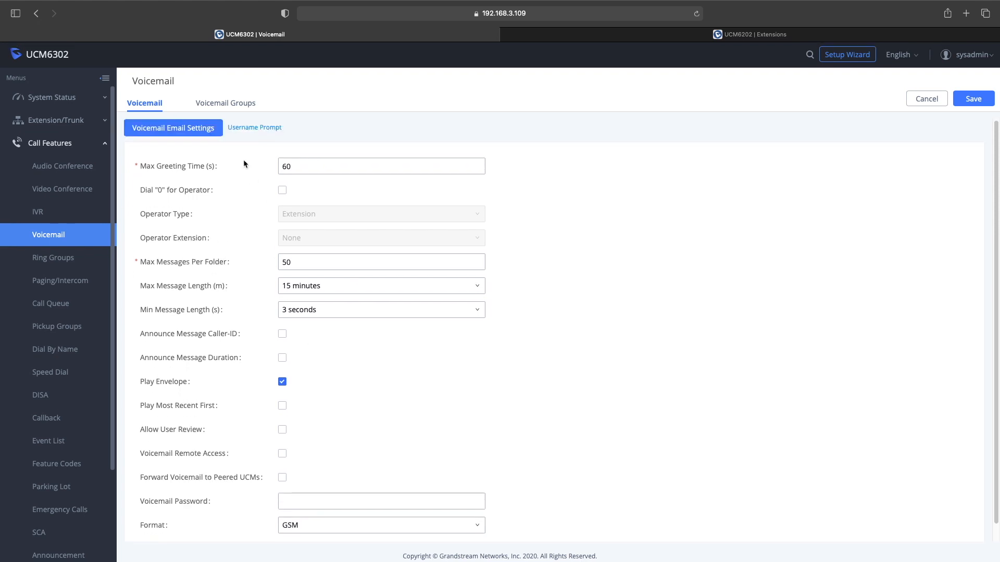
- Show Voicemail Email Settings with notification, attachment and keep-after-emailing all enabled
left_click(172, 127)
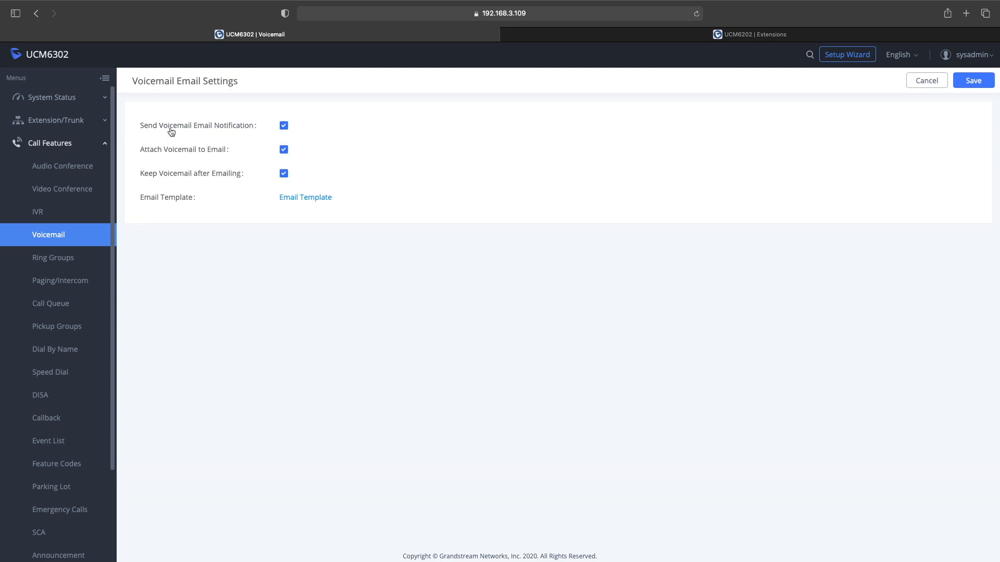
mouse_move(284, 126)
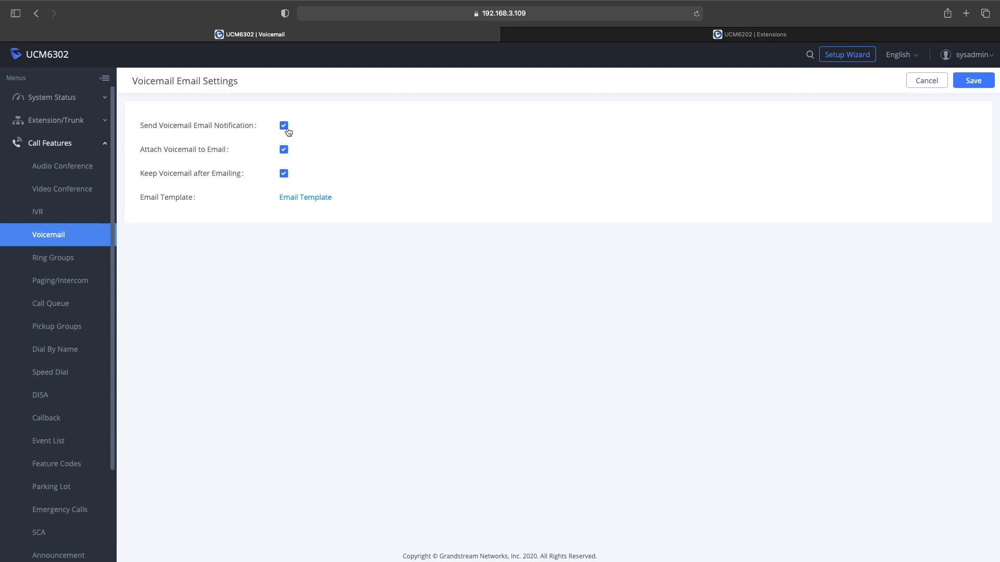
mouse_move(280, 186)
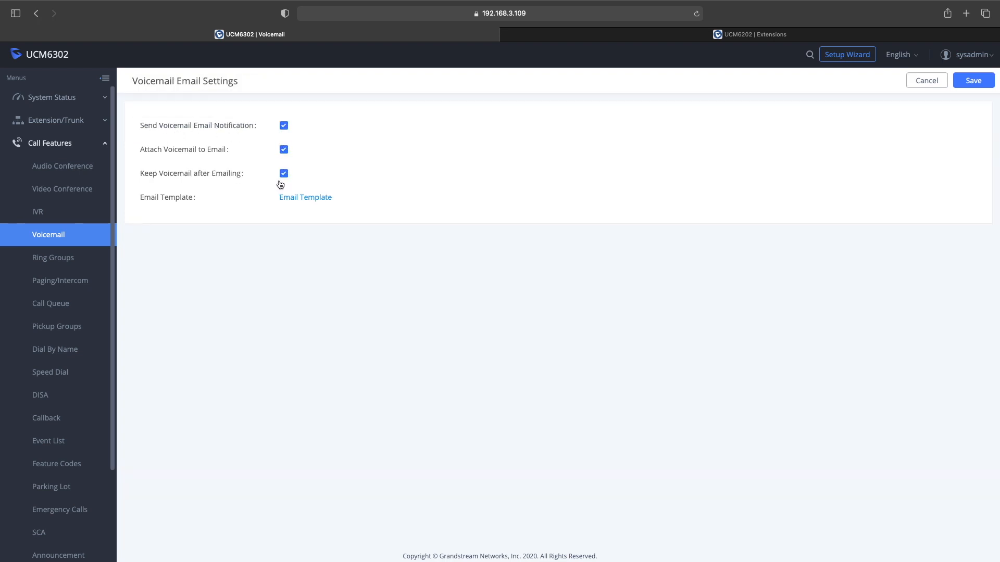
mouse_move(759, 117)
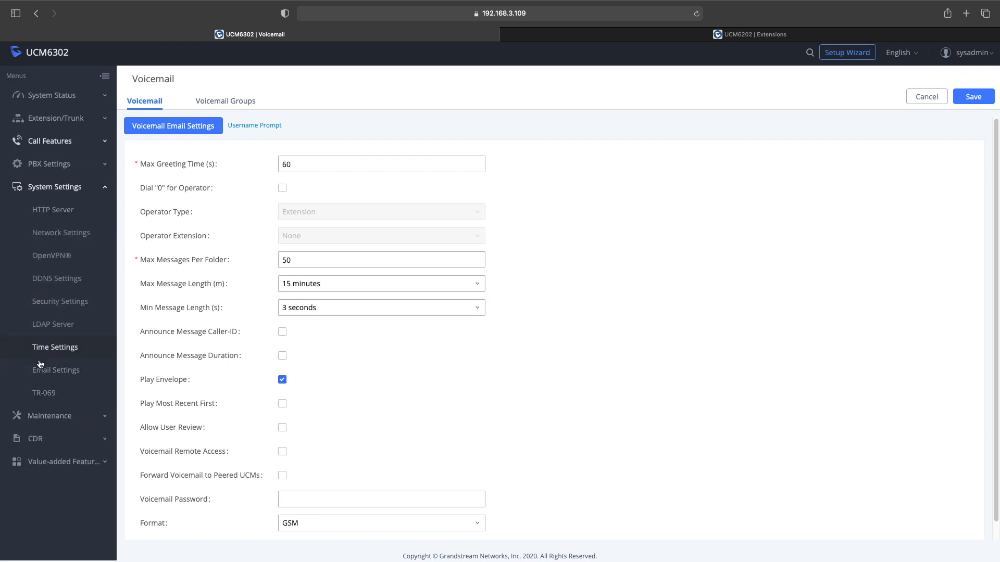
- Set the SMTP server to port 465 with SASL authentication, username, password and sender filled in
left_click(56, 371)
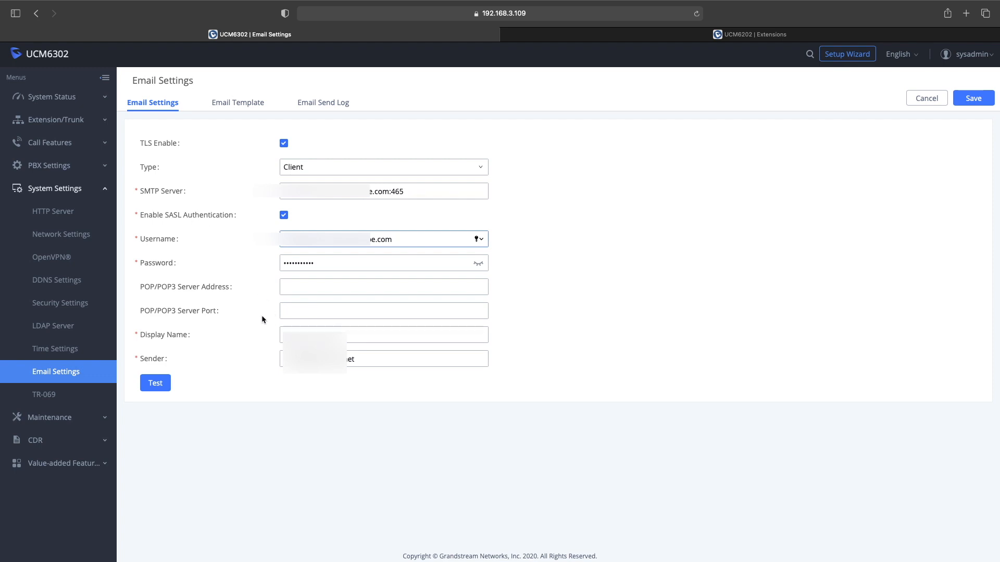
mouse_move(207, 114)
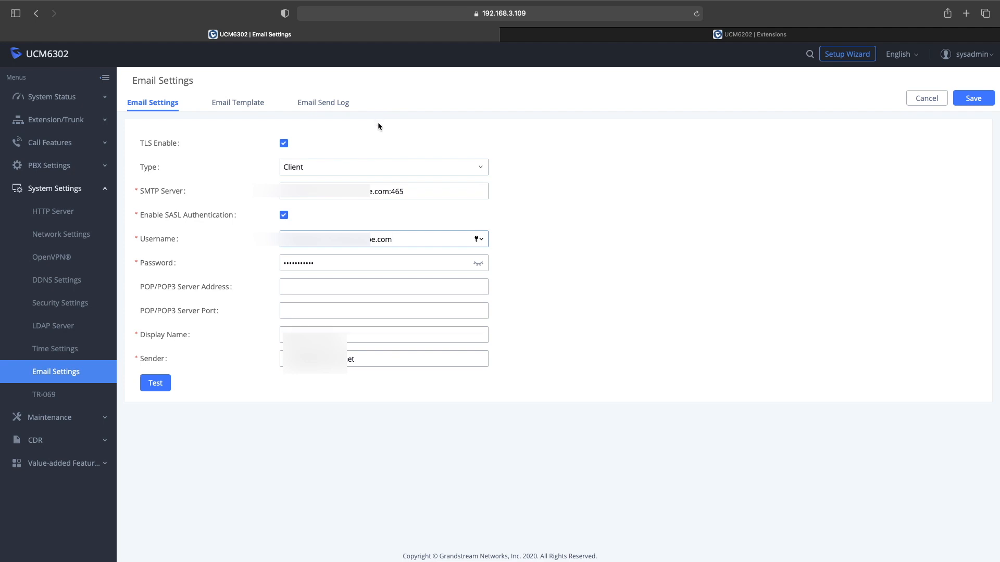
mouse_move(307, 146)
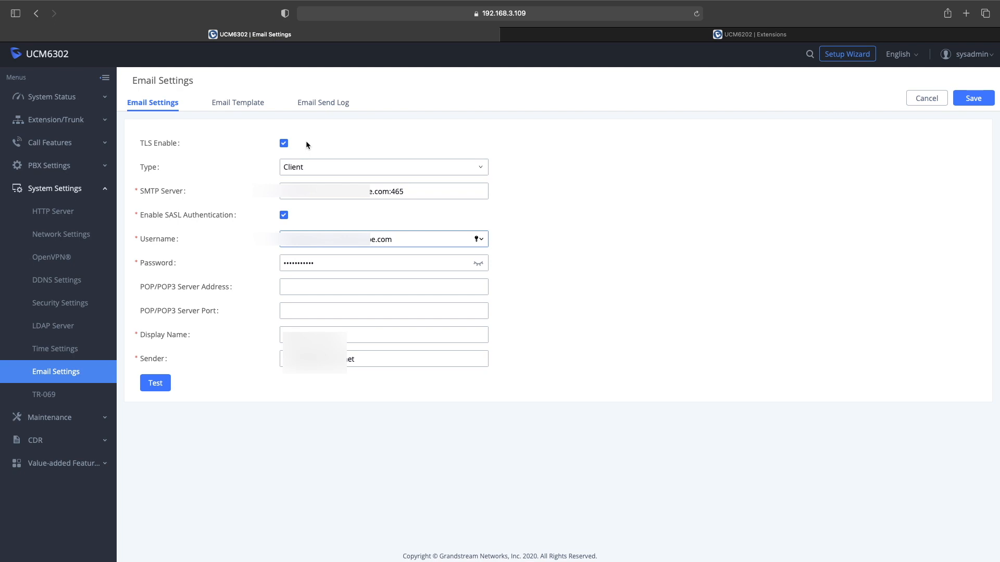
mouse_move(287, 171)
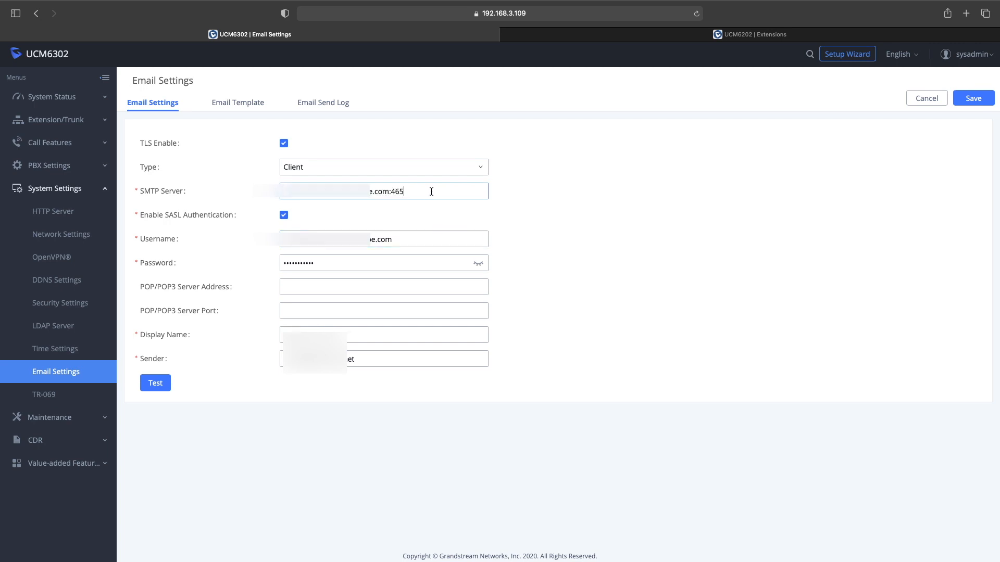
double_click(395, 192)
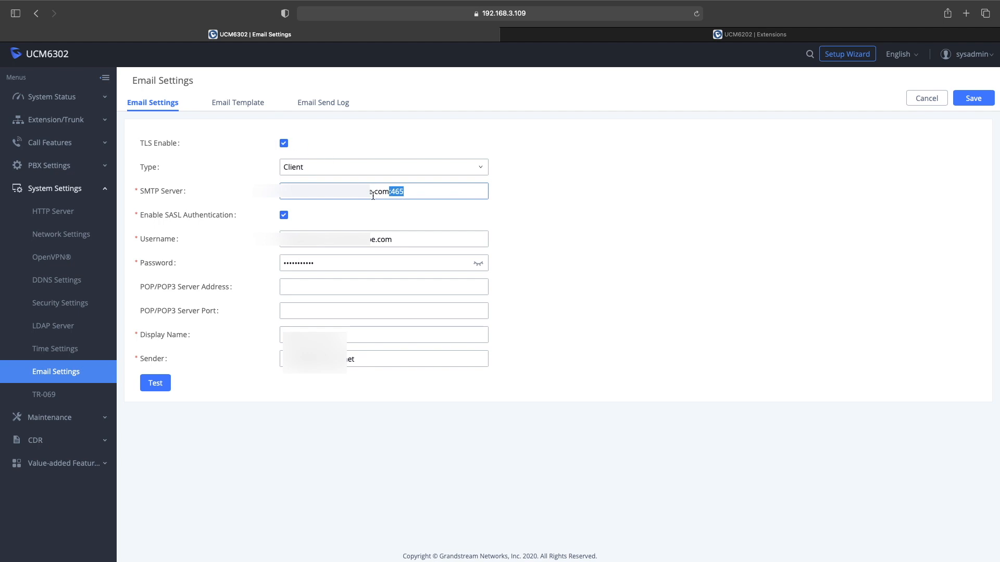
mouse_move(288, 228)
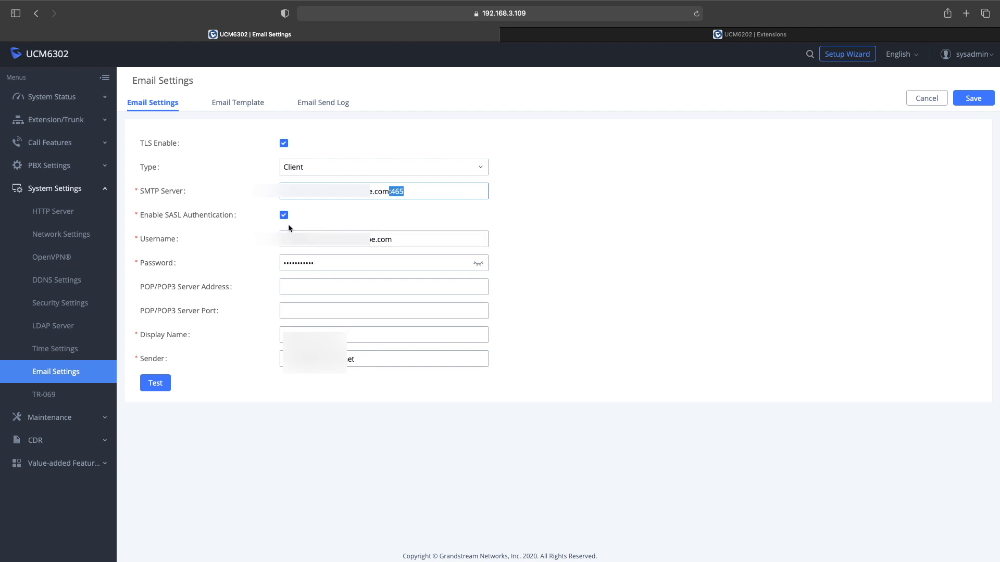
left_click(382, 238)
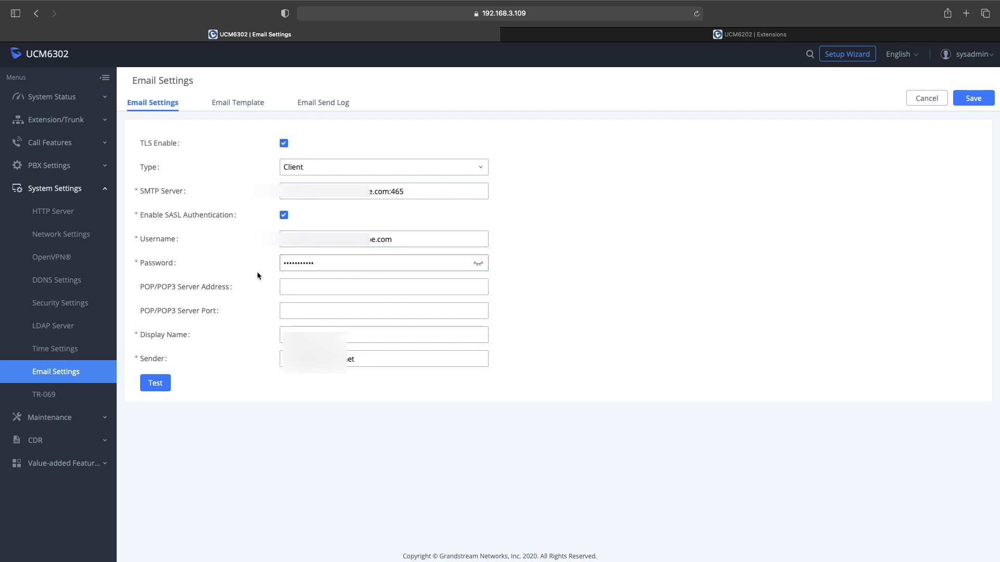
left_click(383, 334)
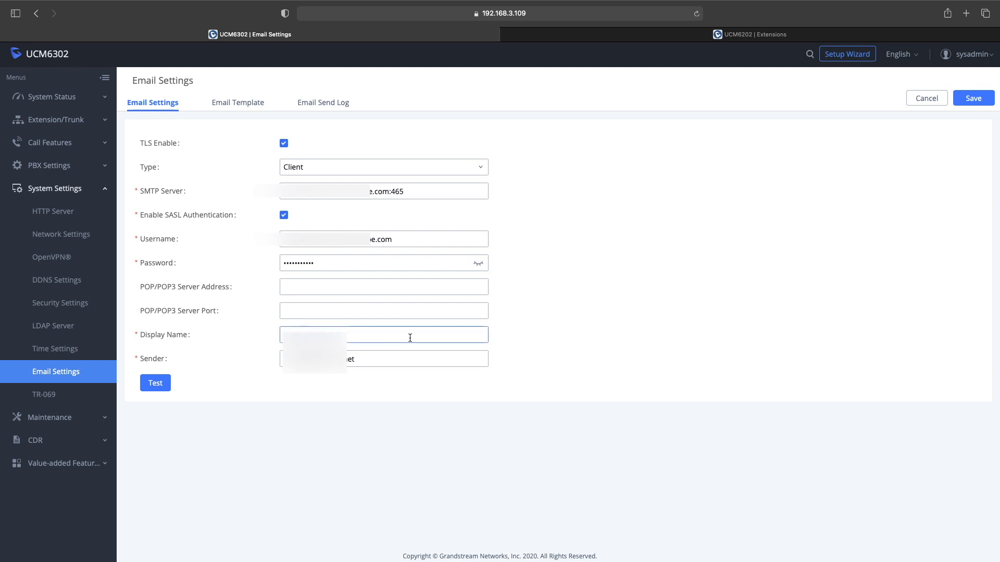
mouse_move(487, 345)
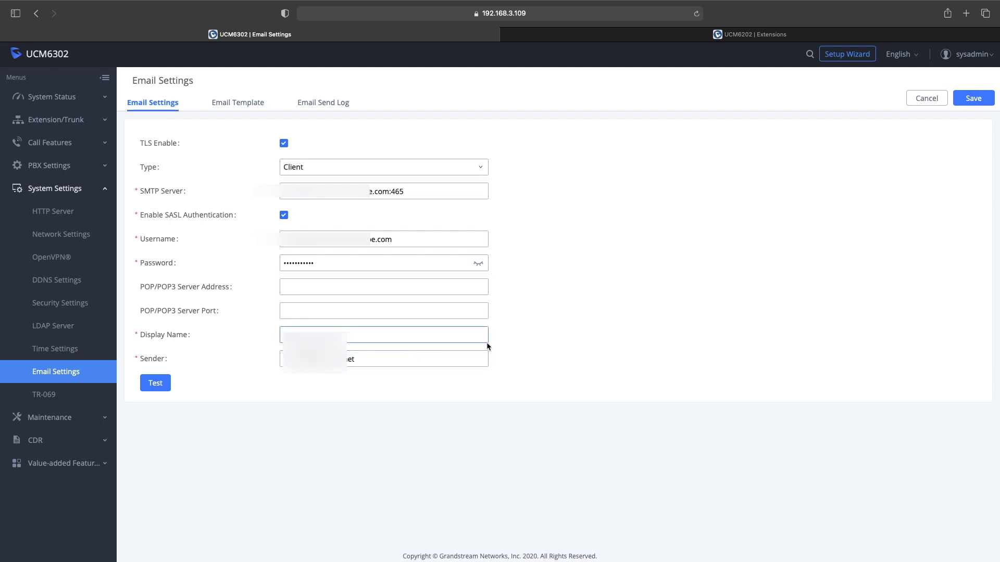
mouse_move(482, 400)
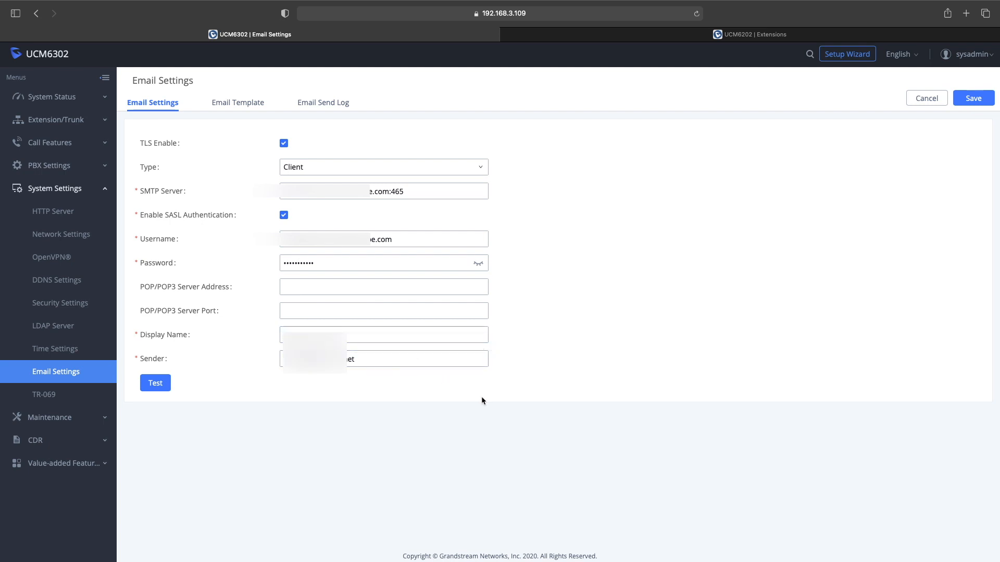
mouse_move(291, 458)
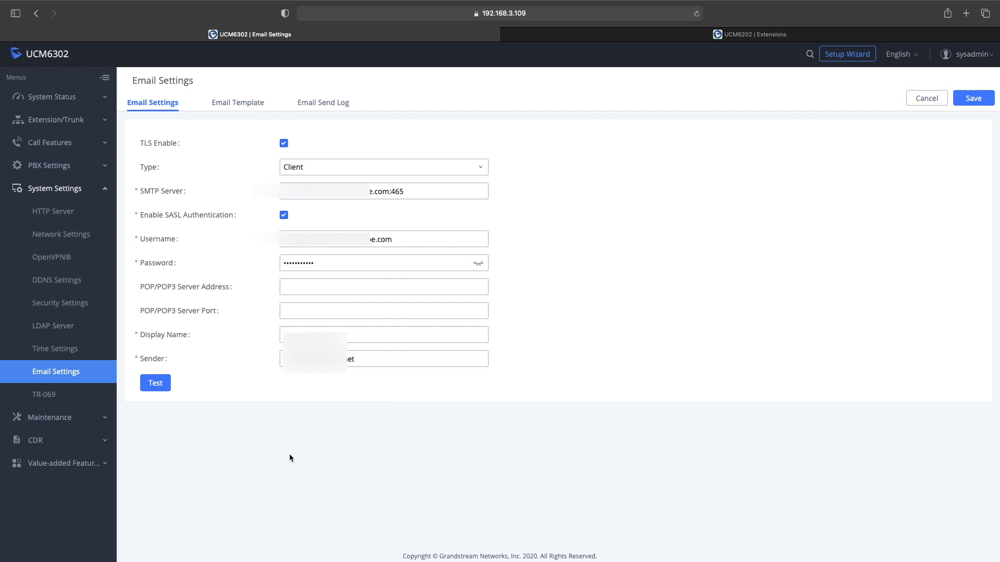
mouse_move(213, 151)
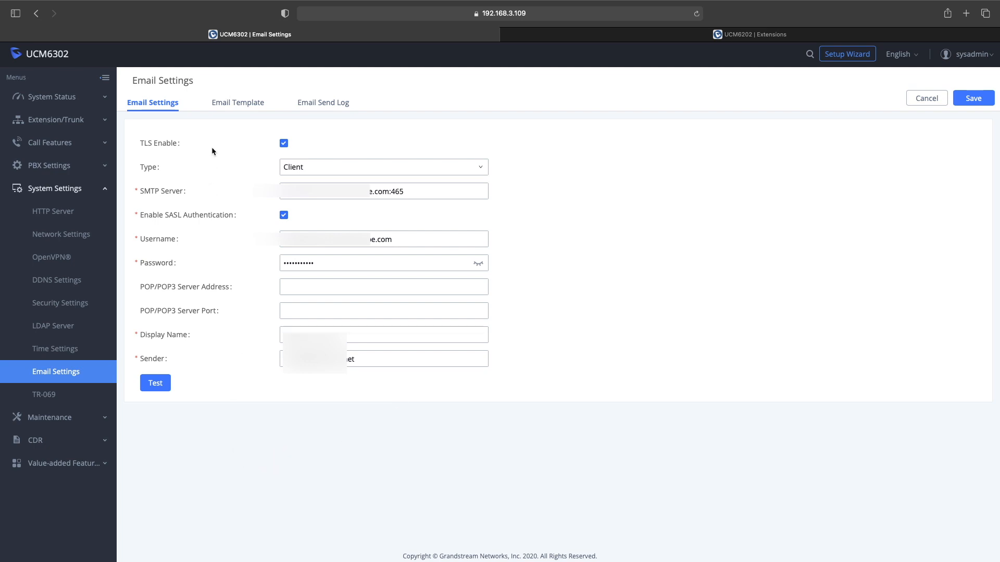
mouse_move(249, 150)
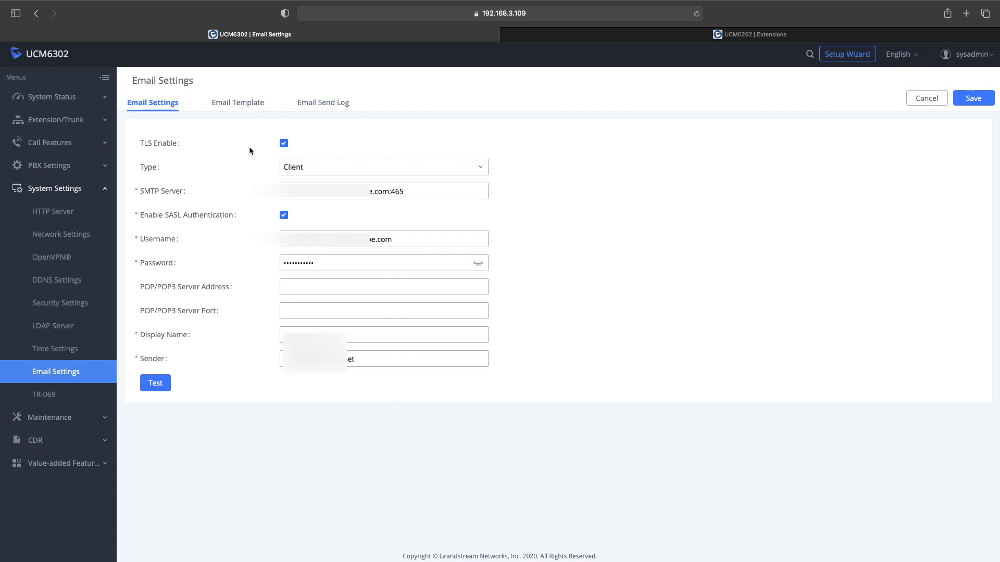
mouse_move(323, 103)
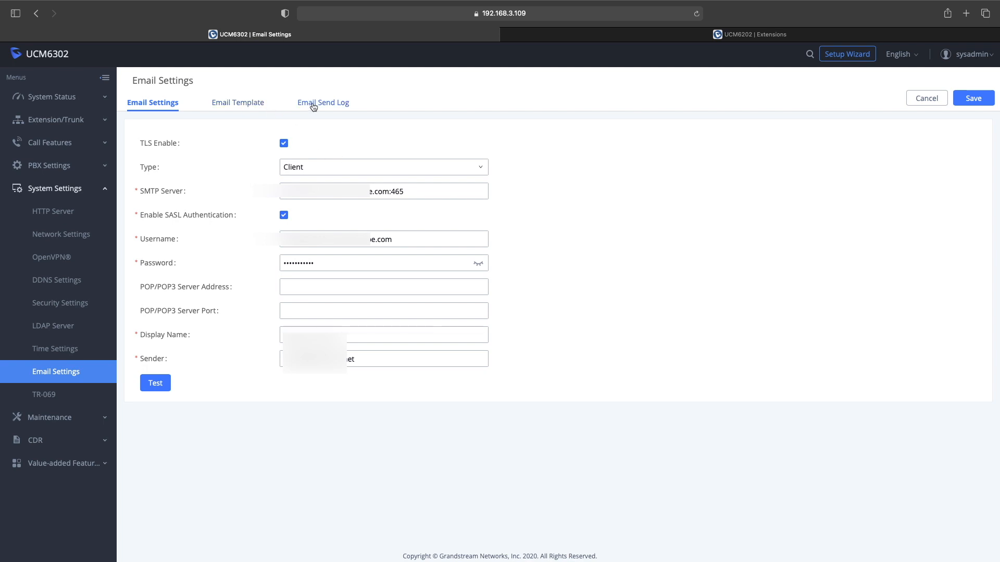
- Review the Voicemail email template and leave it unchanged, returning to the template list
left_click(235, 102)
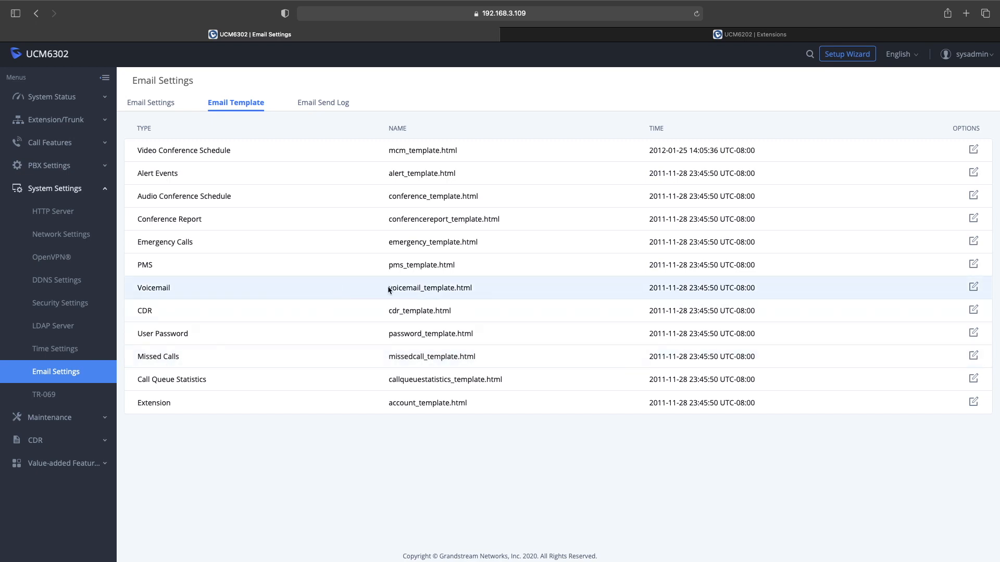
left_click(972, 288)
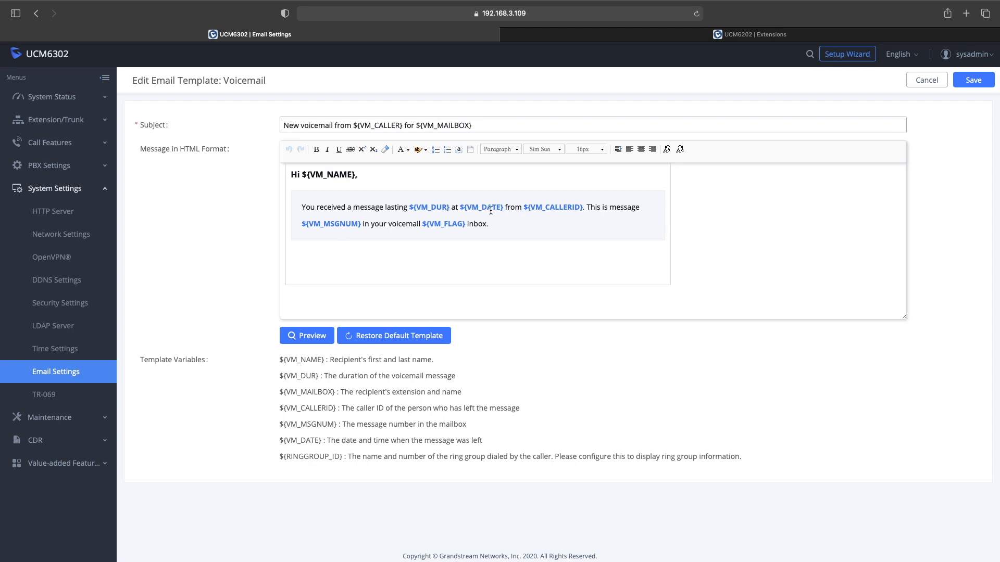
mouse_move(336, 226)
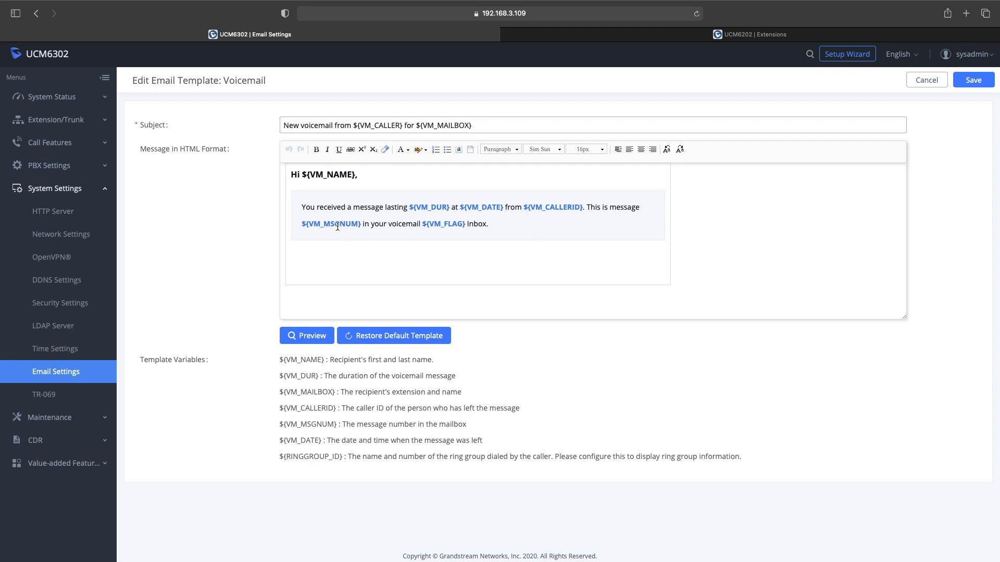
mouse_move(926, 80)
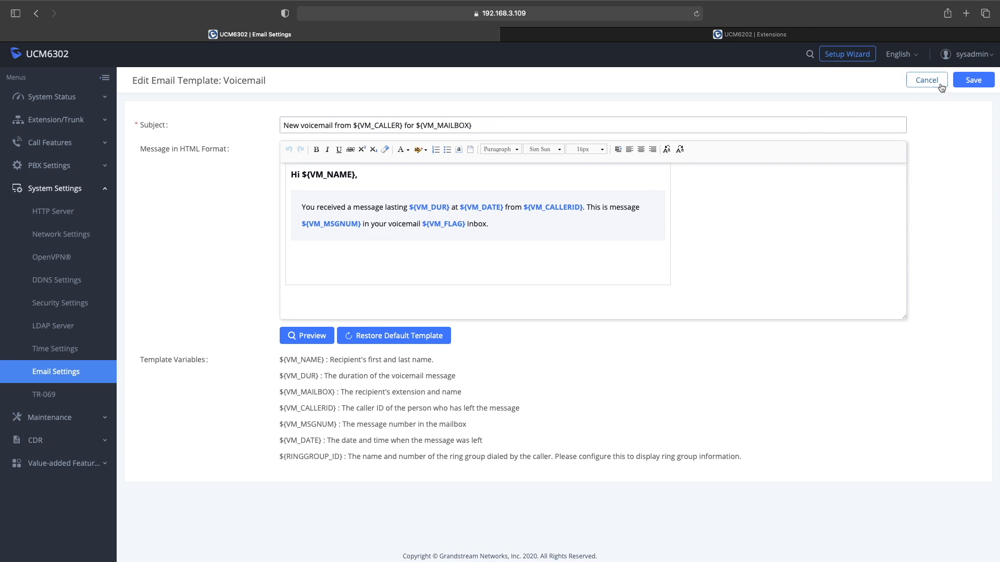
left_click(925, 80)
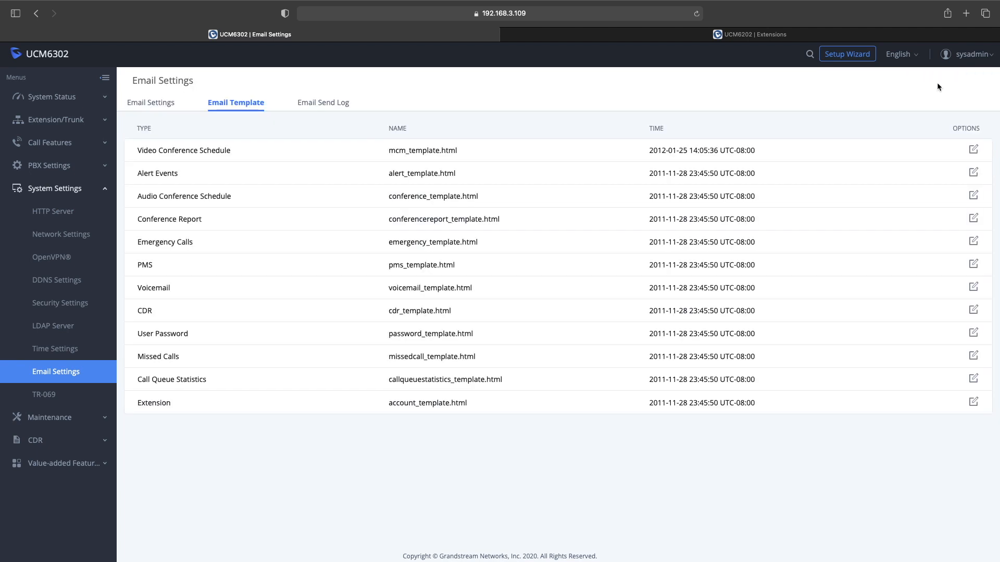
mouse_move(901, 172)
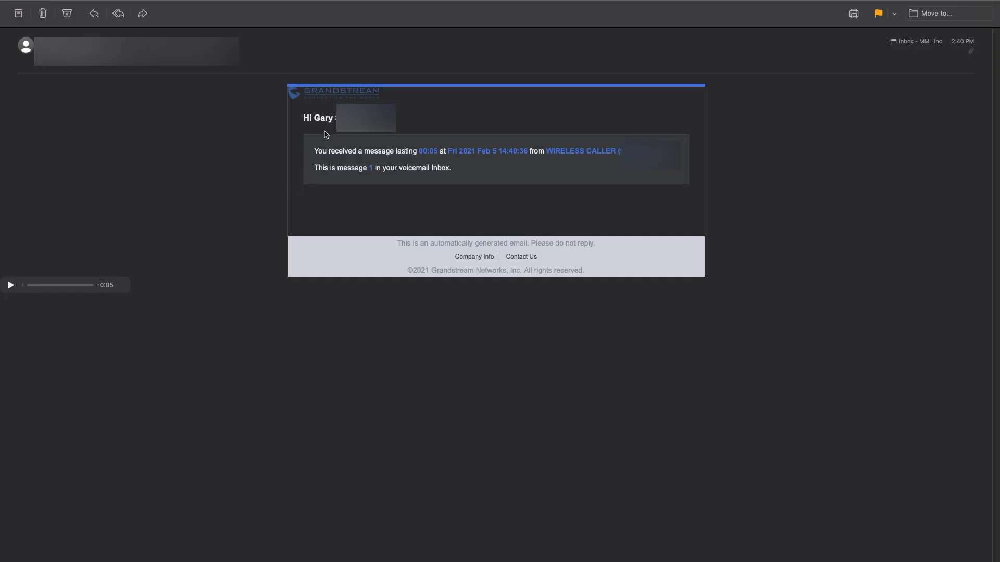
mouse_move(427, 153)
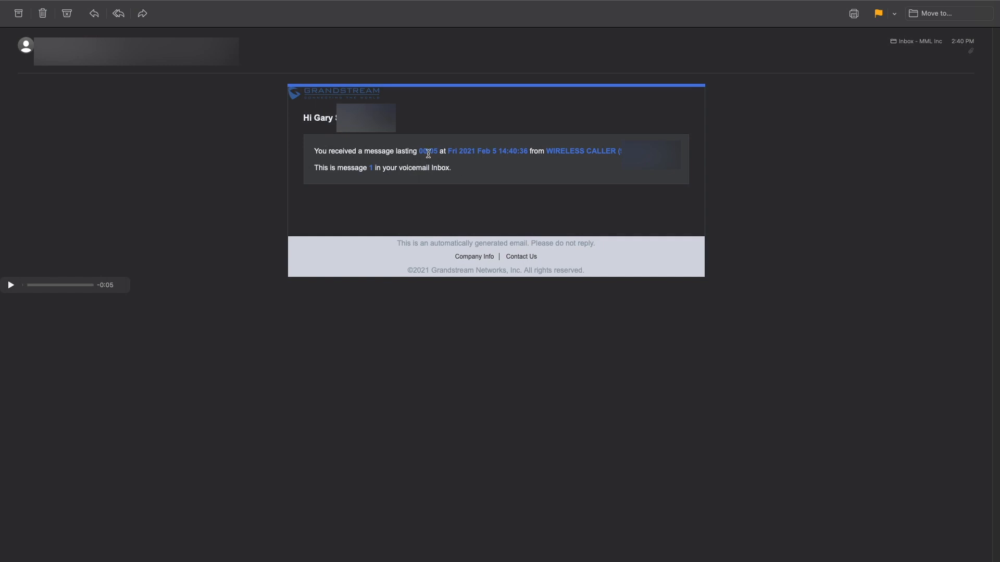
mouse_move(151, 274)
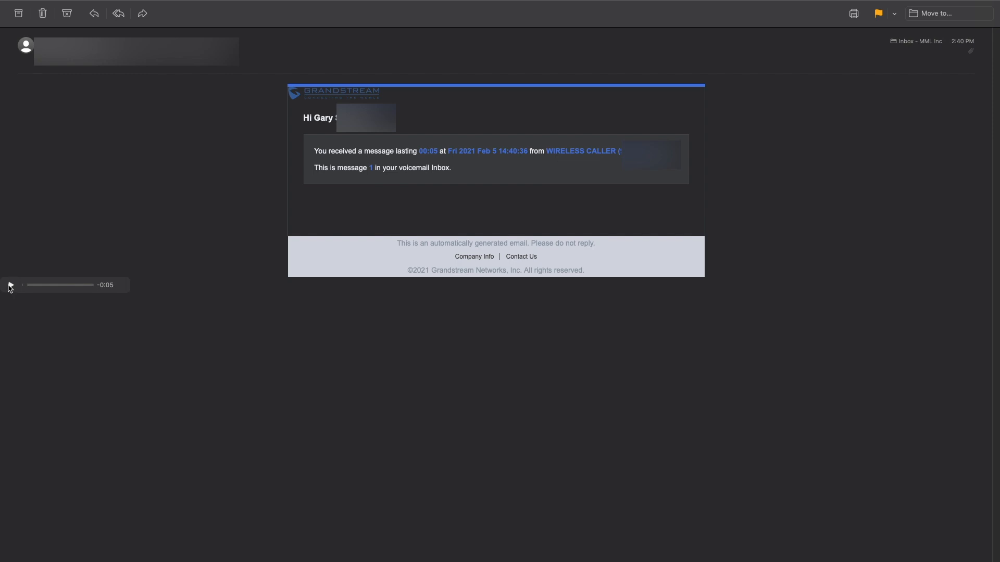
- Play the five-second voicemail recording attached to the notification email
left_click(9, 286)
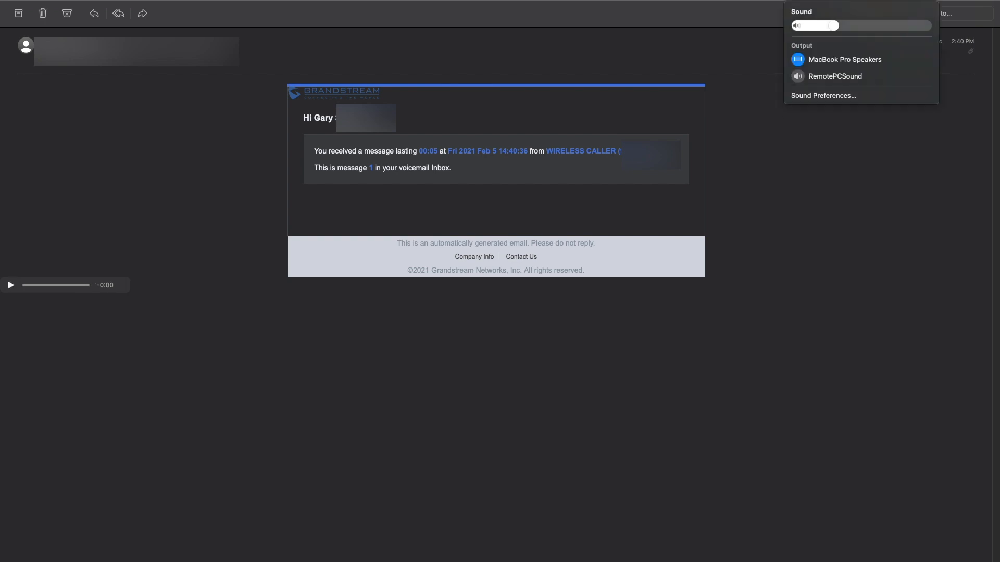
mouse_move(916, 291)
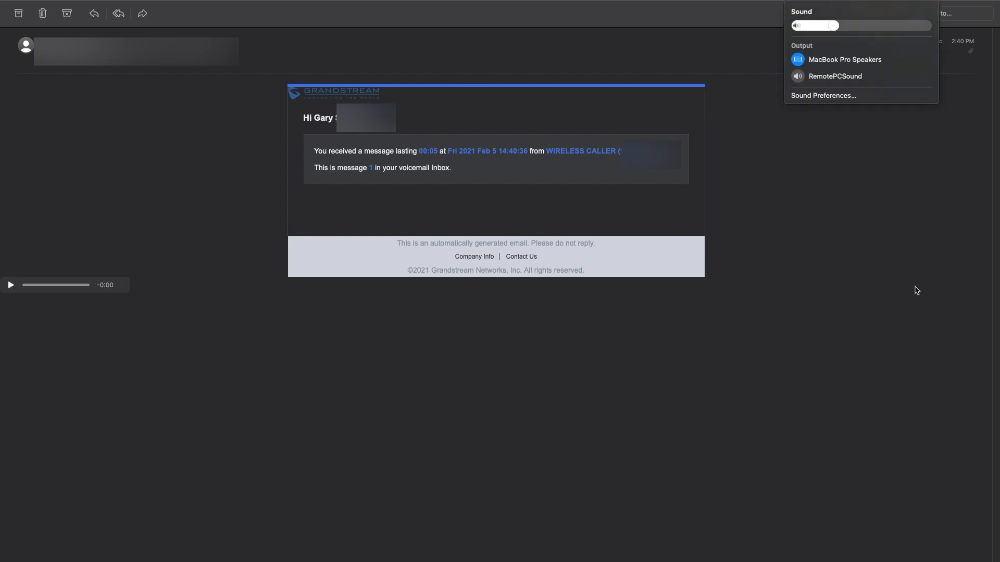